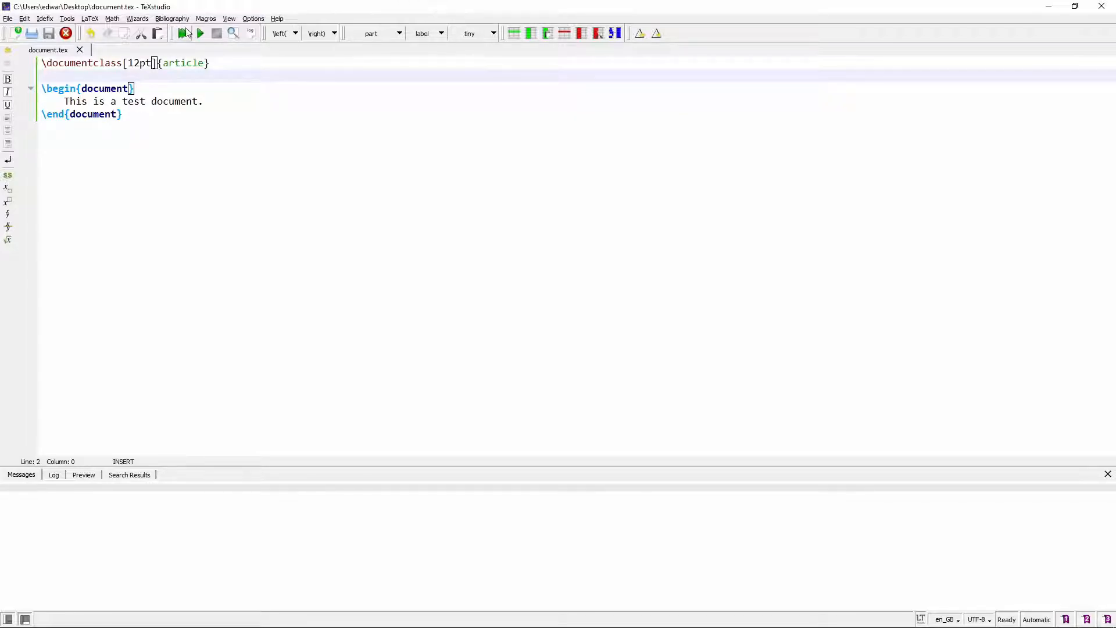
# Step: Build & View the 12pt test document to preview "This is a test document."
pyautogui.click(183, 33)
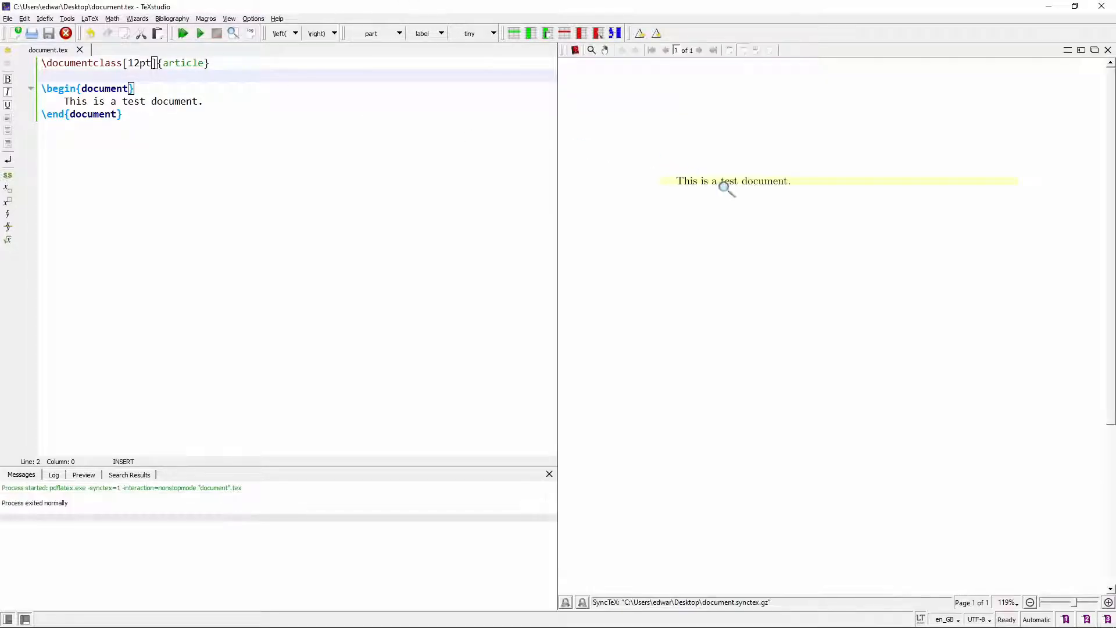
pyautogui.click(725, 187)
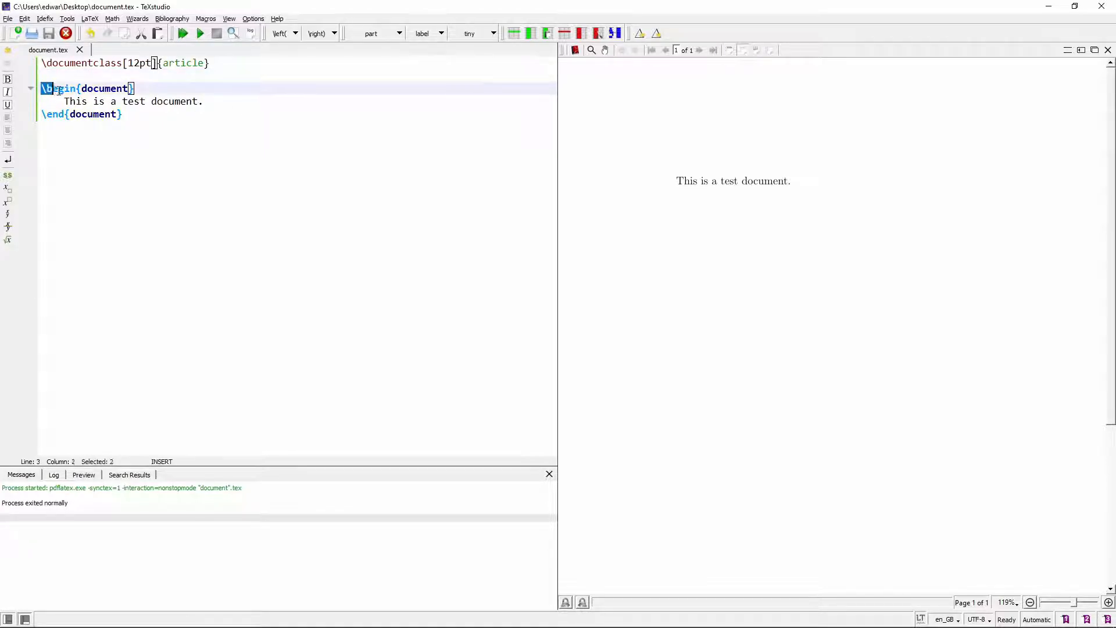
# Step: Add \usepackage{fontspec} and \setmainfont{Arial} below the \documentclass line
pyautogui.click(137, 73)
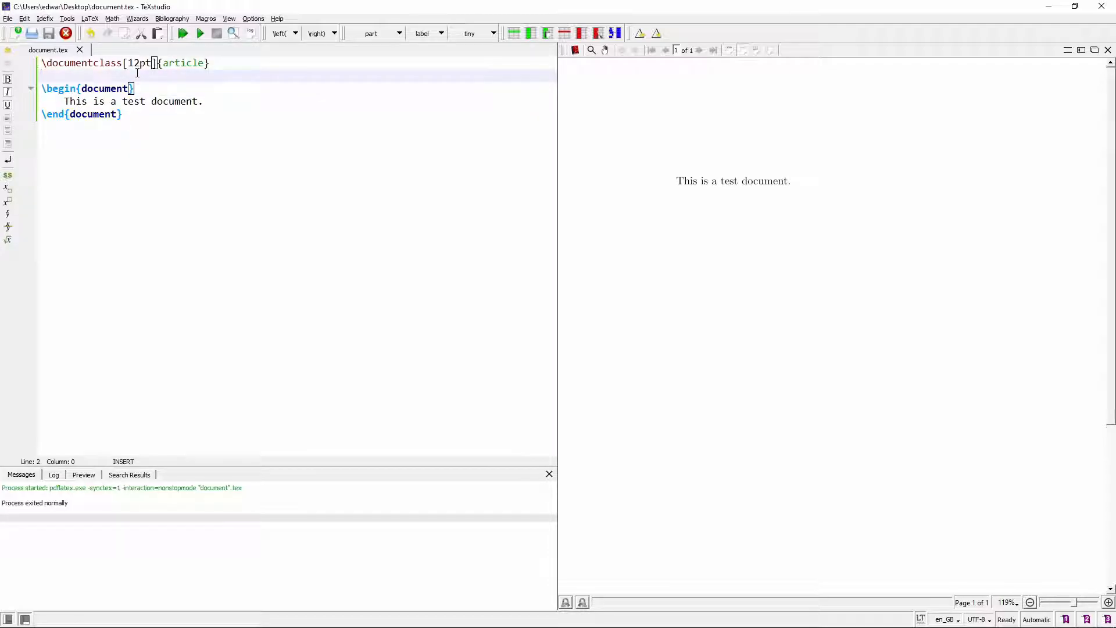
pyautogui.write('\\usepackage{fontspec')
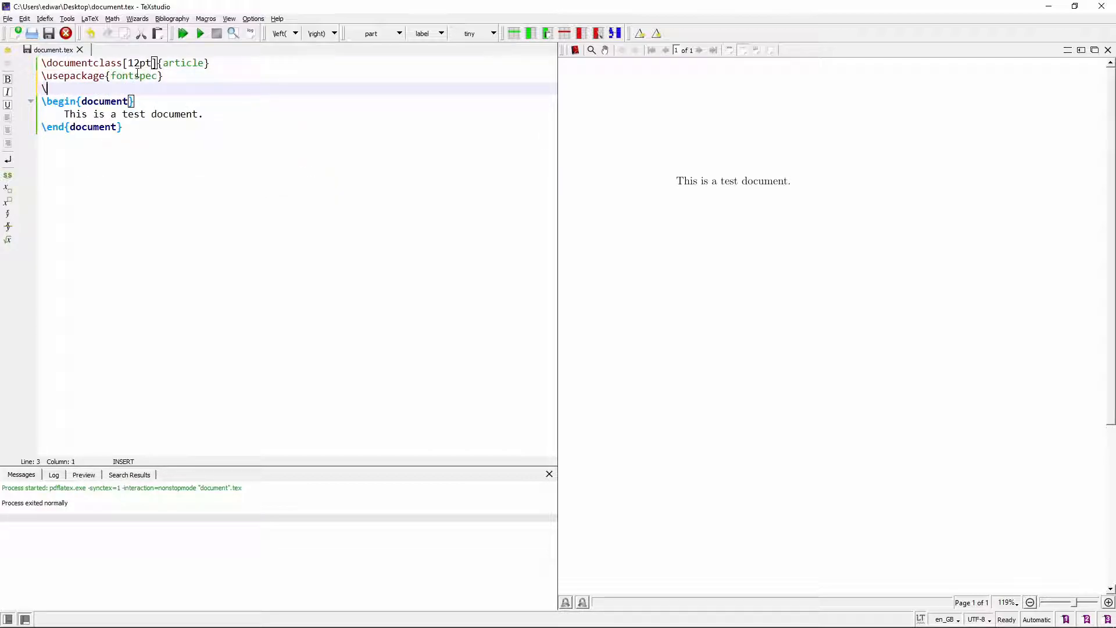
pyautogui.write('\\setmainfont{Arial')
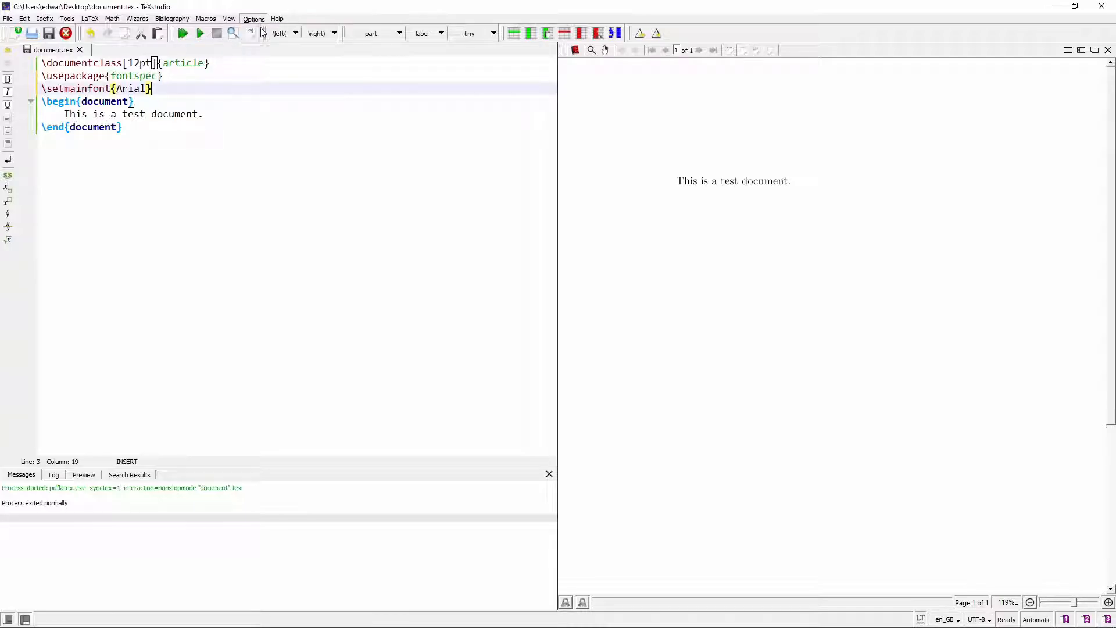
# Step: Set Default Compiler to XeLaTeX in Configure TeXstudio's Build settings and confirm
pyautogui.click(253, 18)
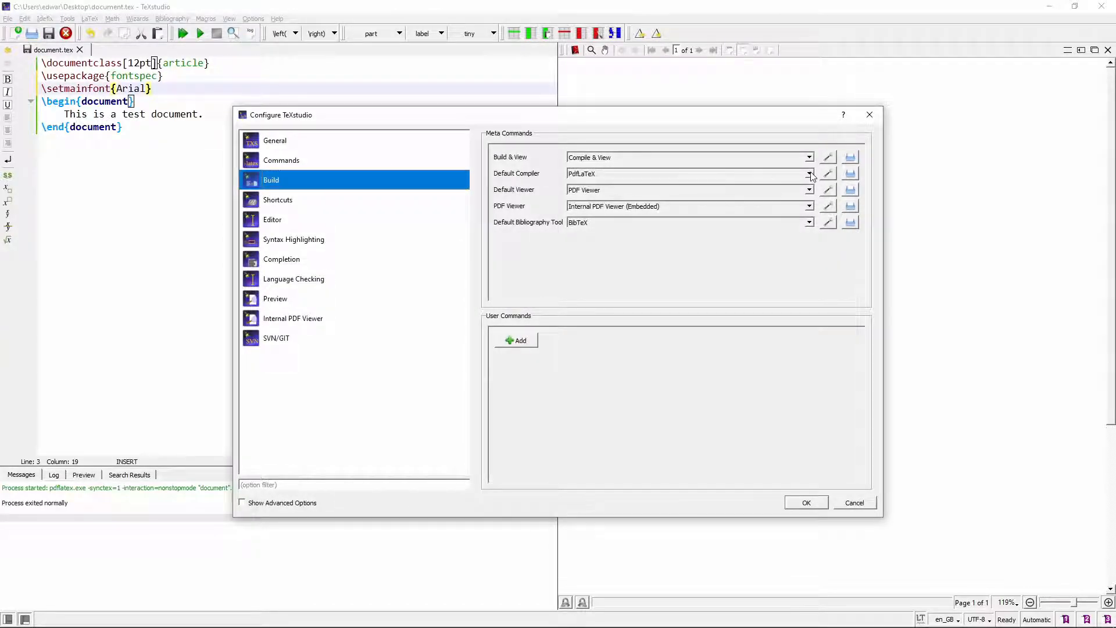
pyautogui.click(808, 174)
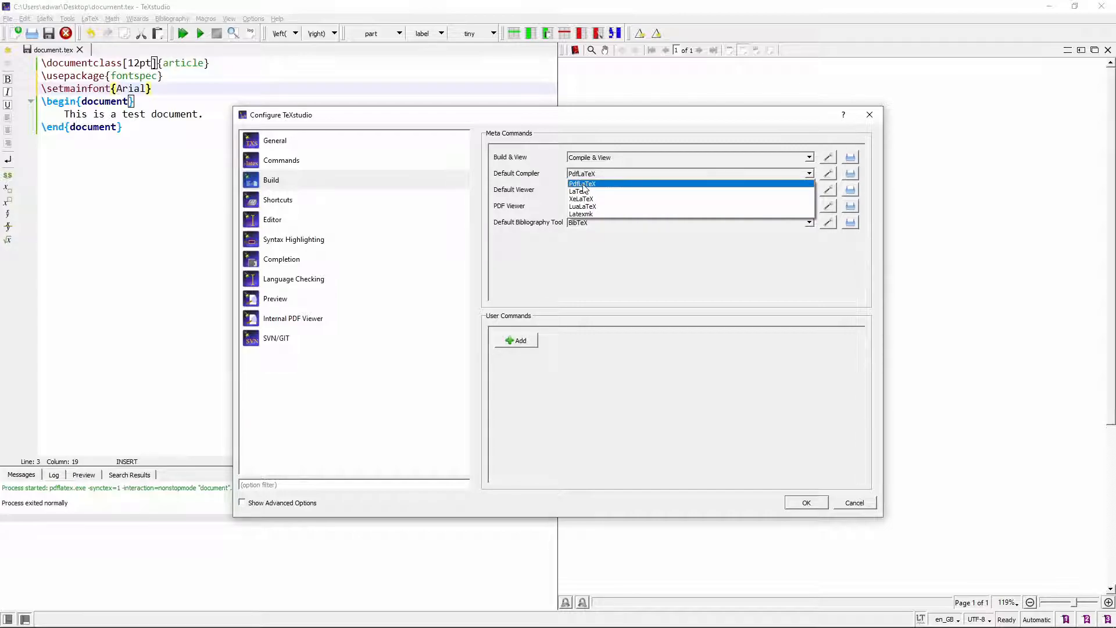
pyautogui.click(581, 198)
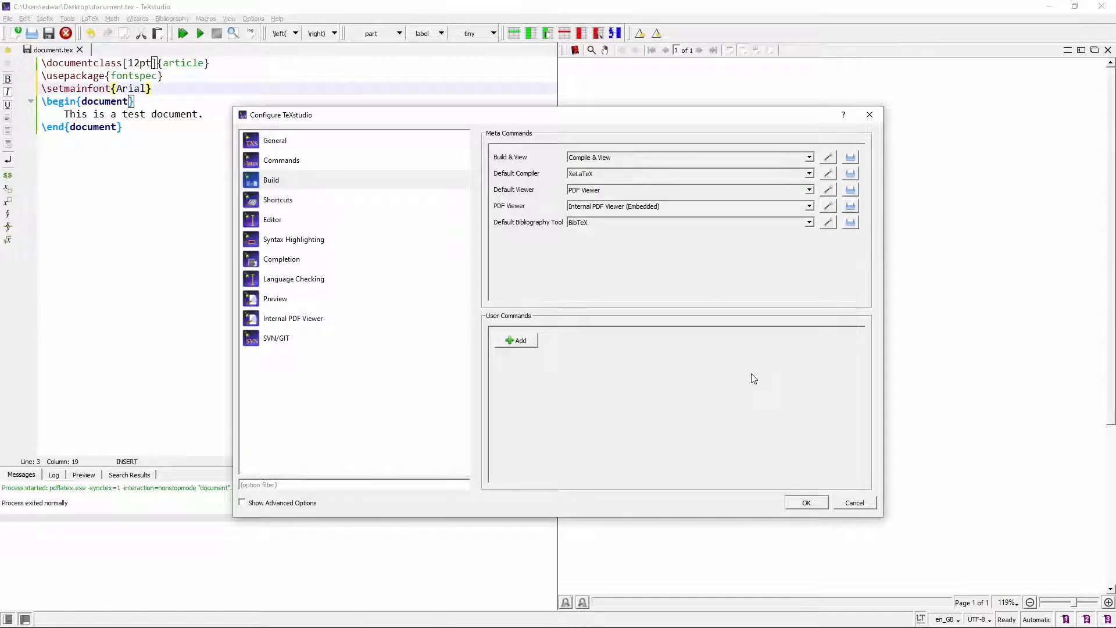
pyautogui.moveTo(733, 177)
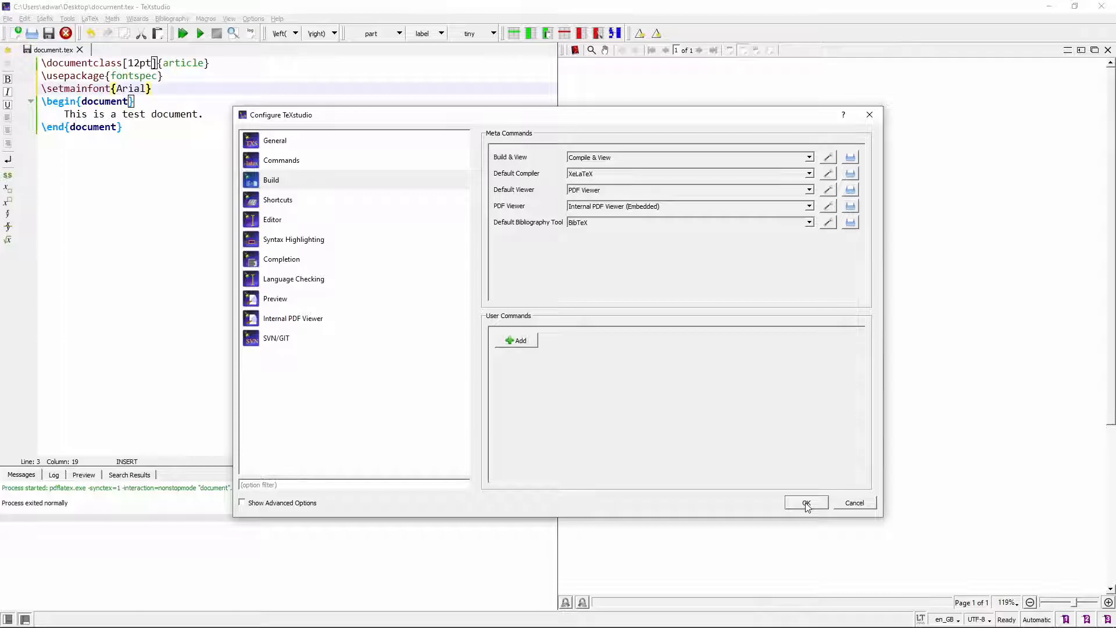
pyautogui.click(806, 502)
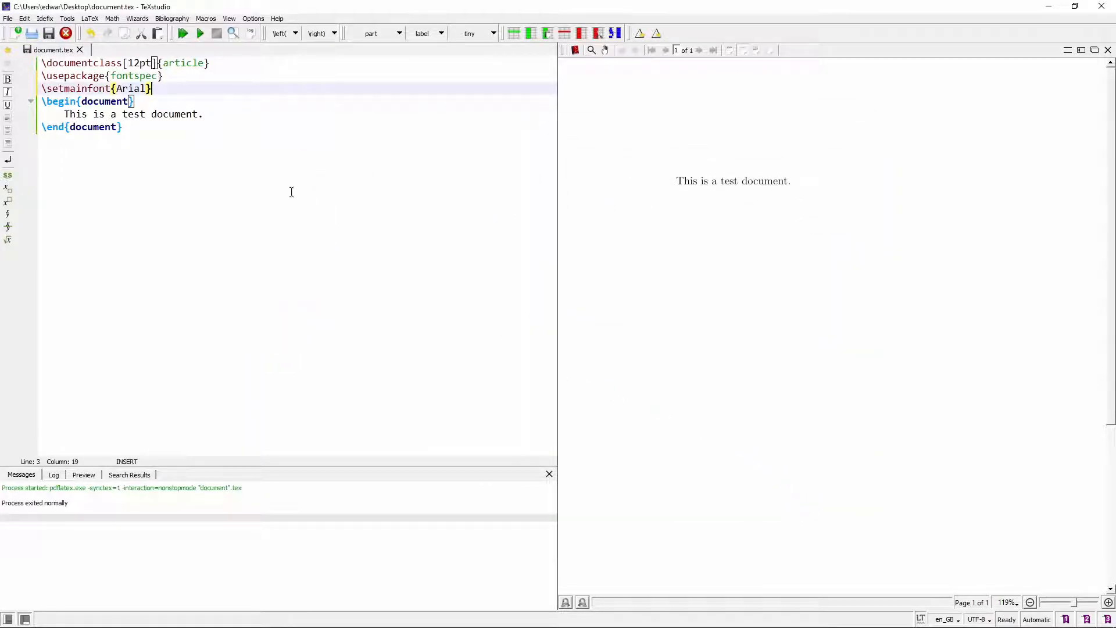
pyautogui.click(253, 18)
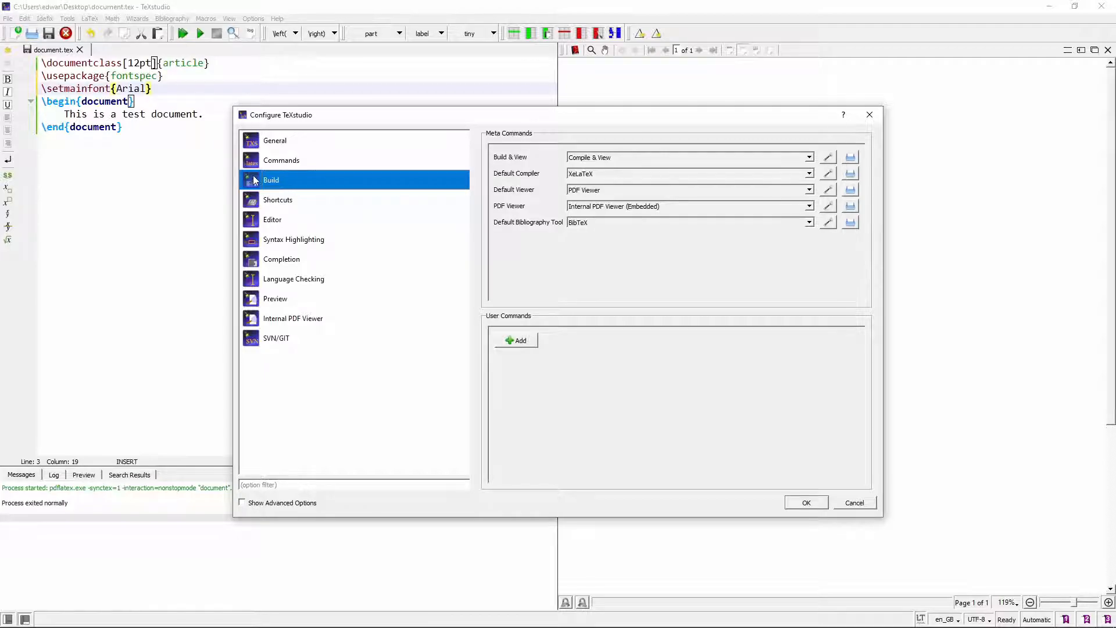
pyautogui.click(274, 140)
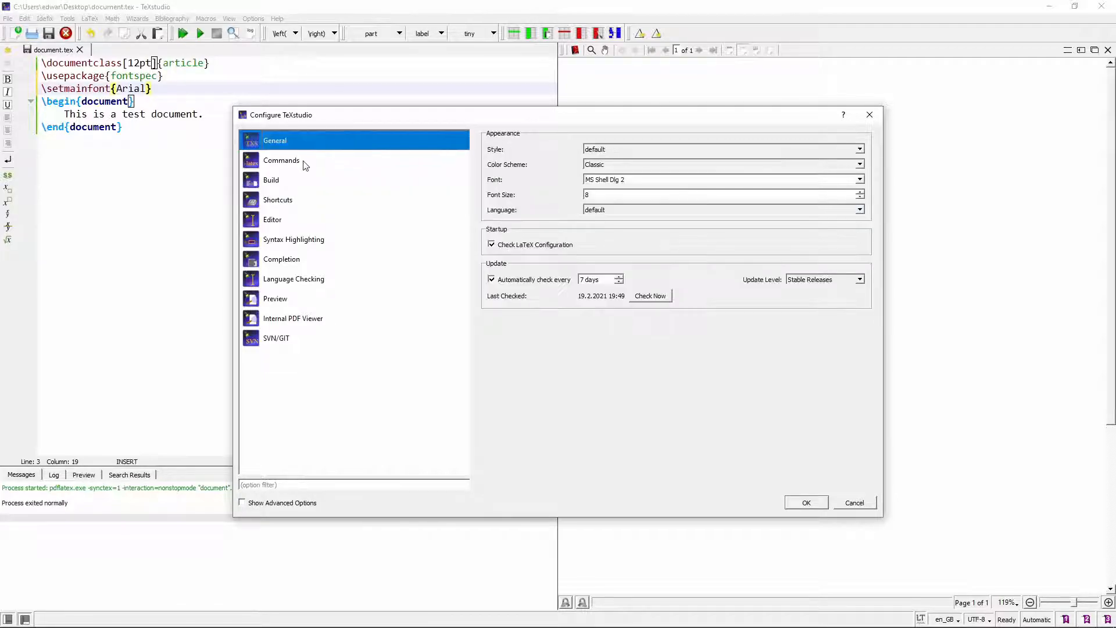
pyautogui.click(271, 179)
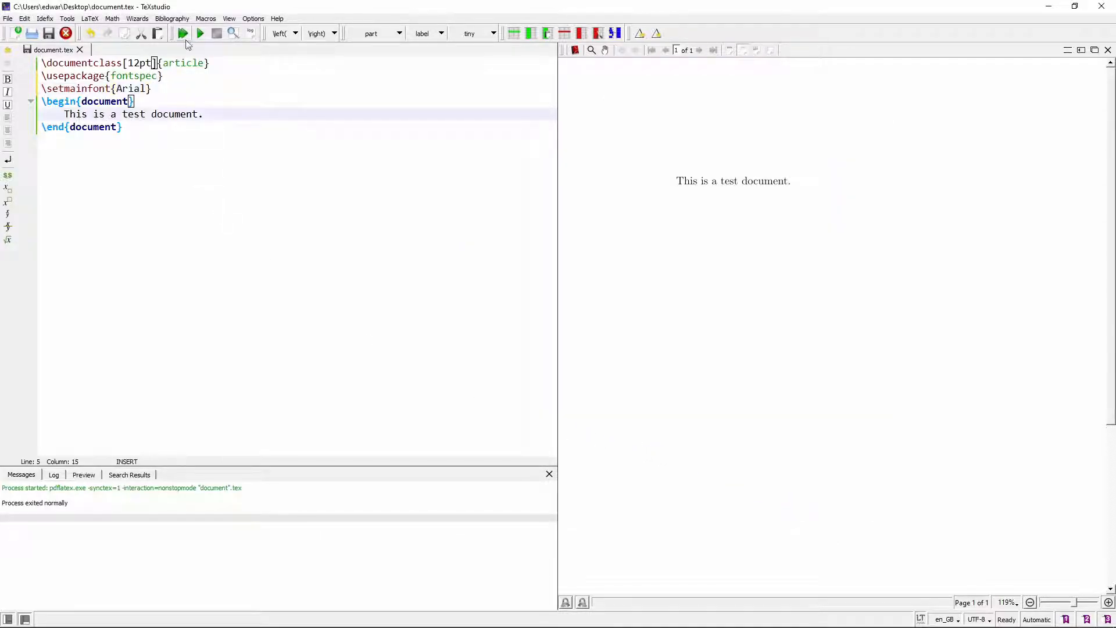
pyautogui.moveTo(181, 33)
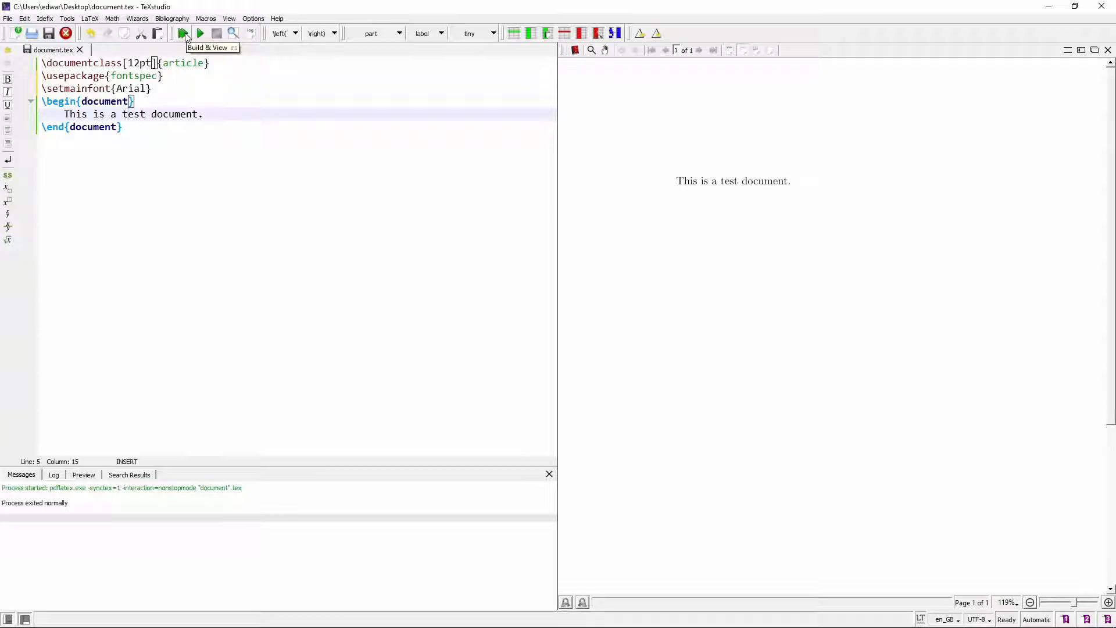
# Step: Rebuild with XeLaTeX to render the sentence in Arial, then close the embedded PDF viewer
pyautogui.click(181, 33)
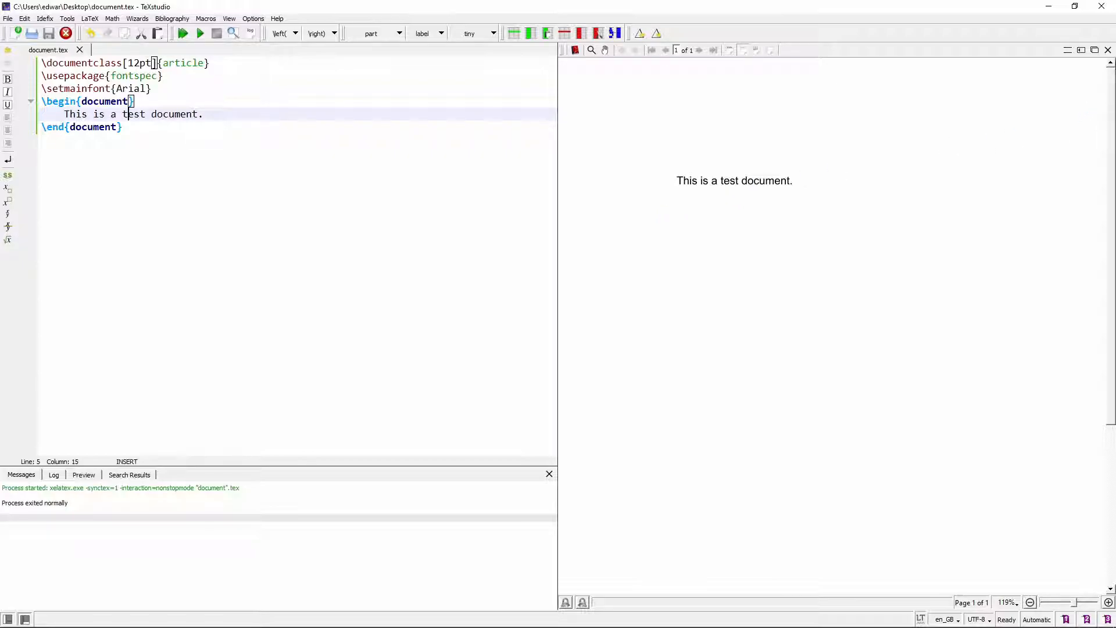
pyautogui.click(1108, 49)
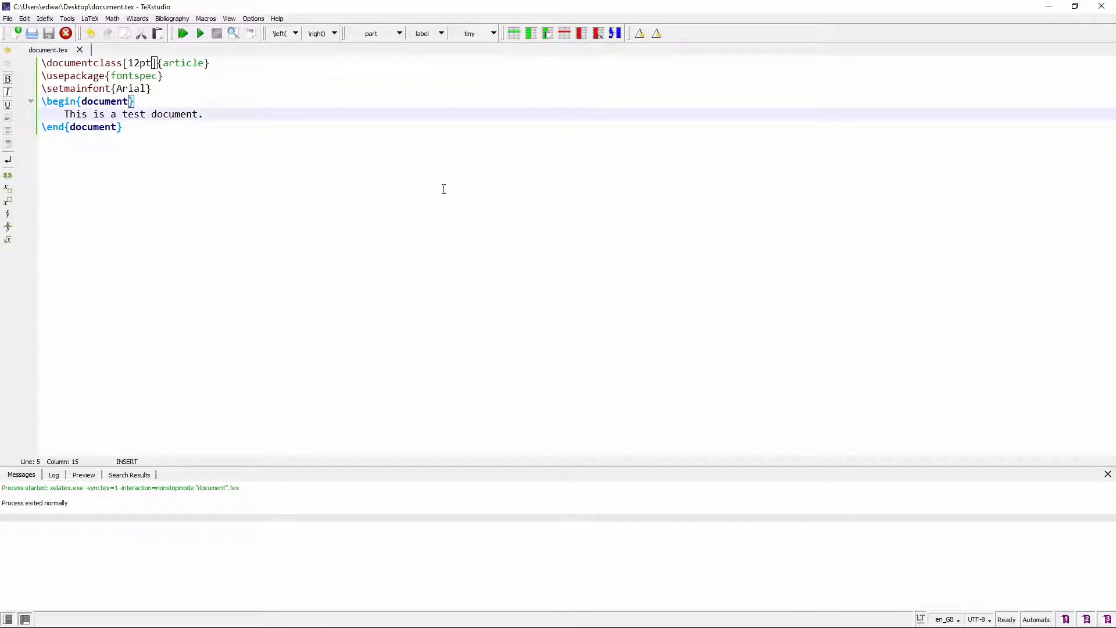